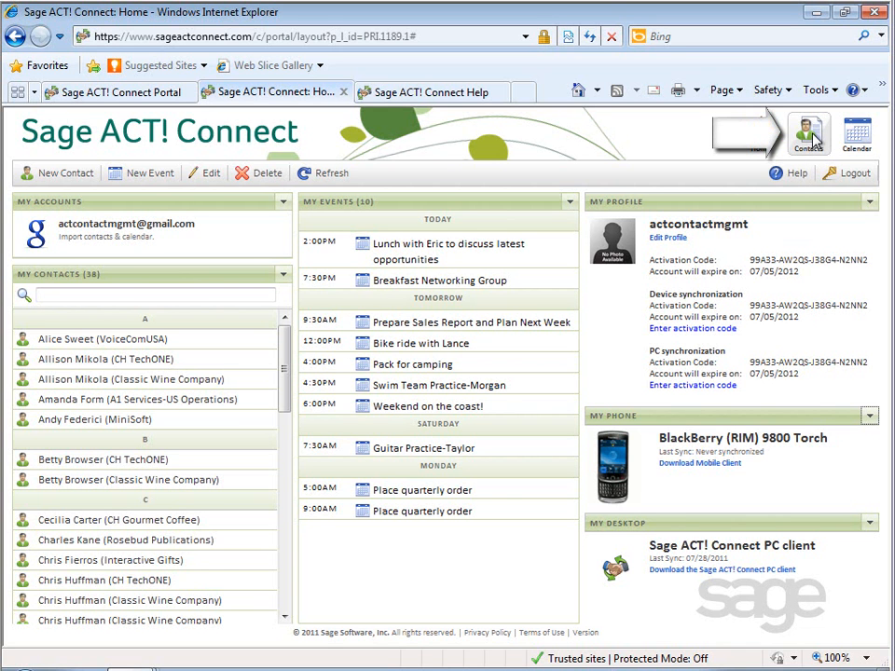
pyautogui.click(805, 134)
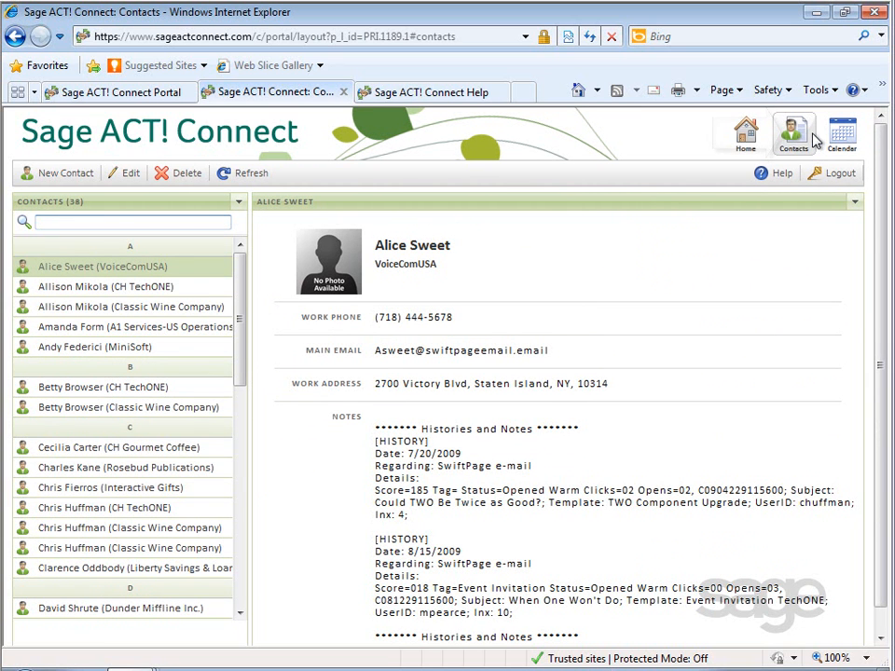
pyautogui.moveTo(538, 272)
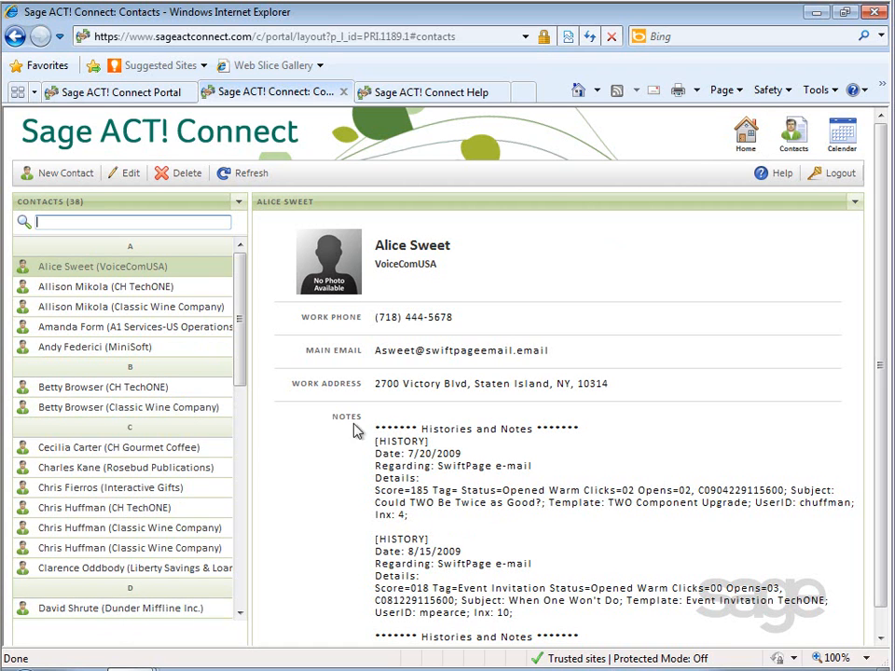
pyautogui.moveTo(339, 470)
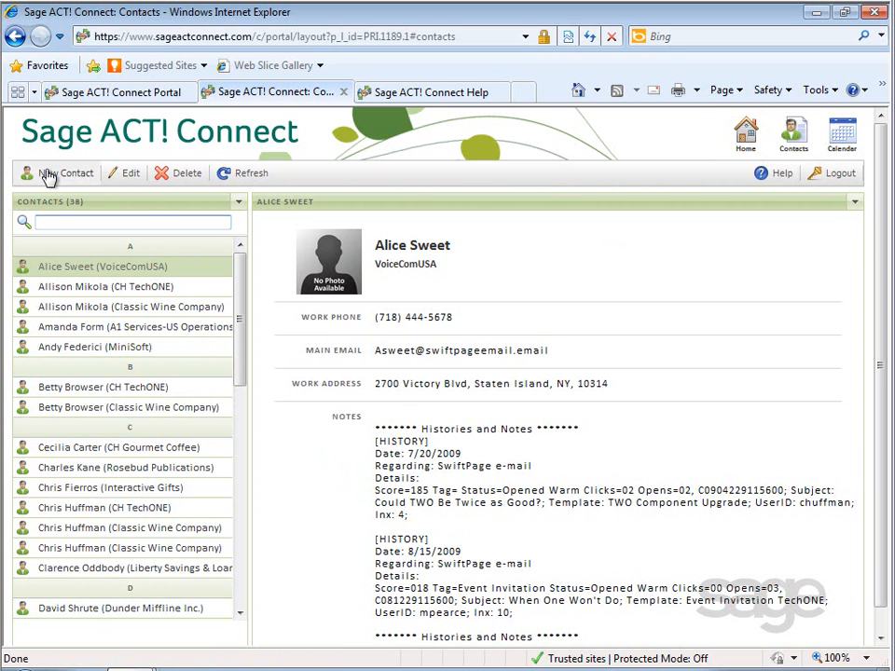
pyautogui.click(65, 172)
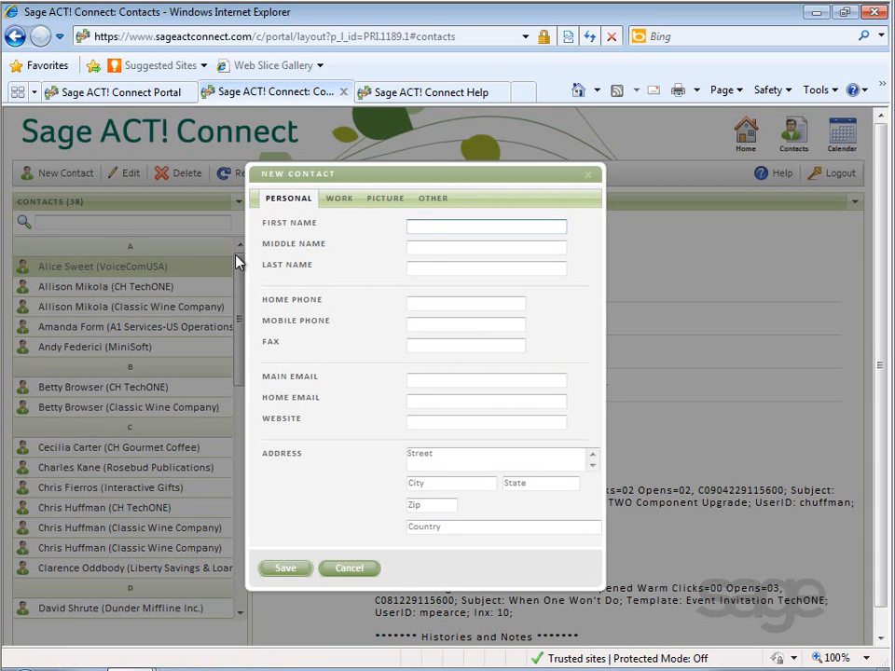
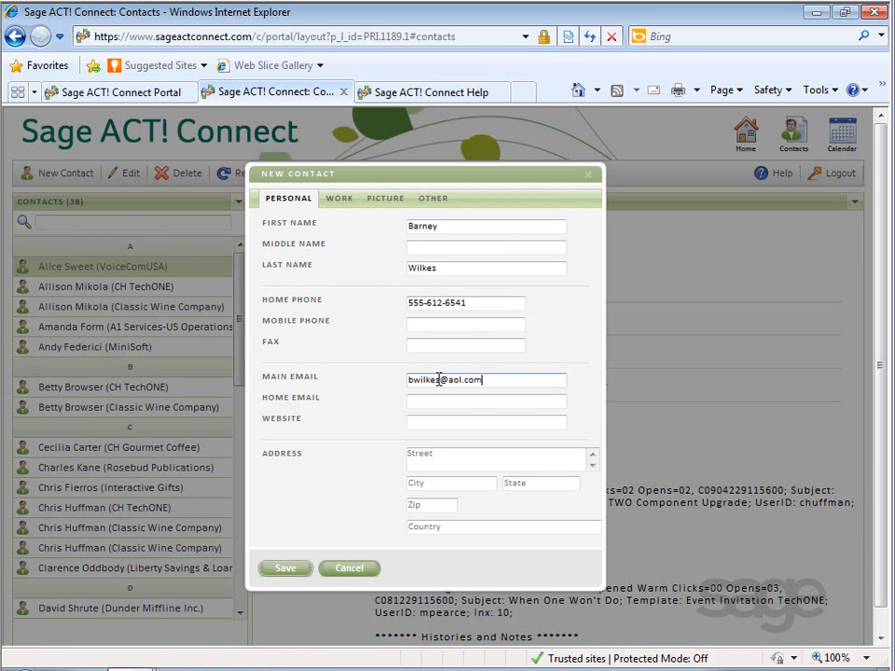
pyautogui.click(285, 566)
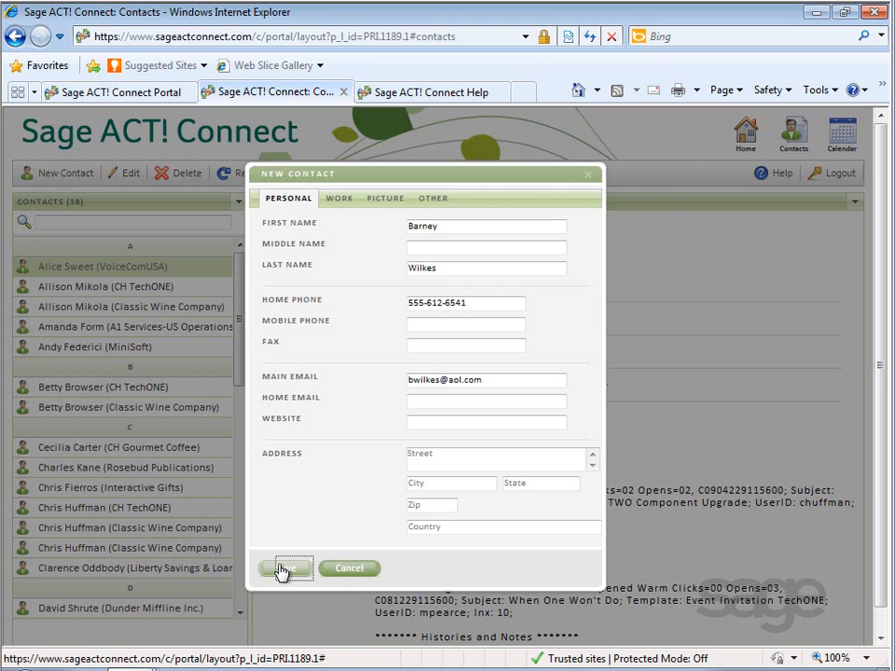
pyautogui.click(287, 569)
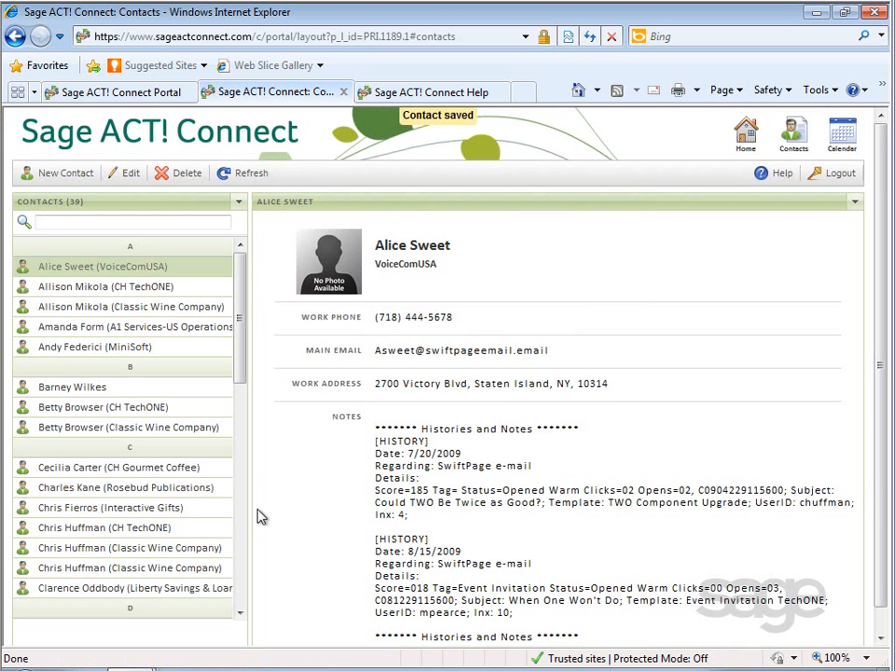
pyautogui.click(70, 386)
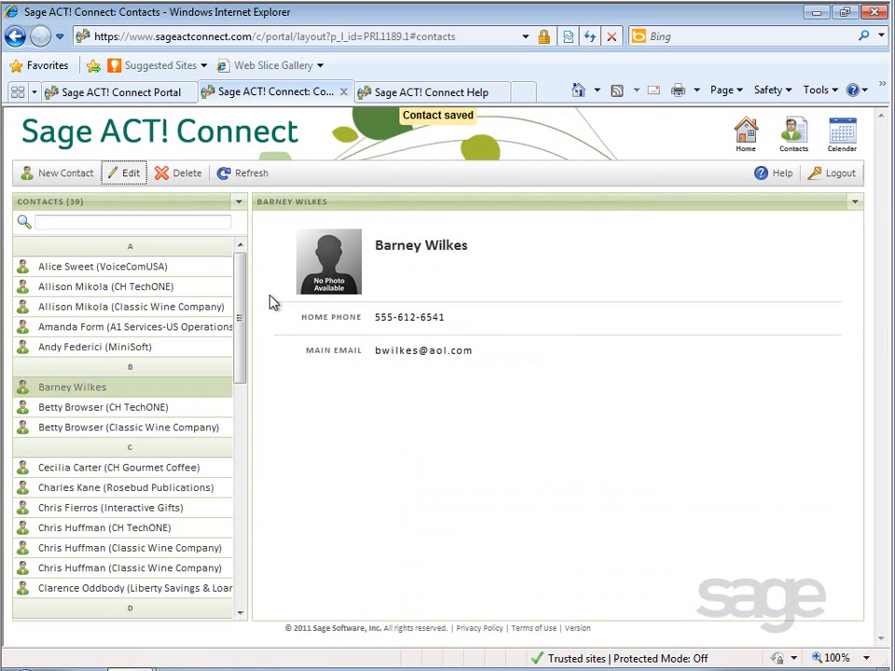
pyautogui.click(131, 172)
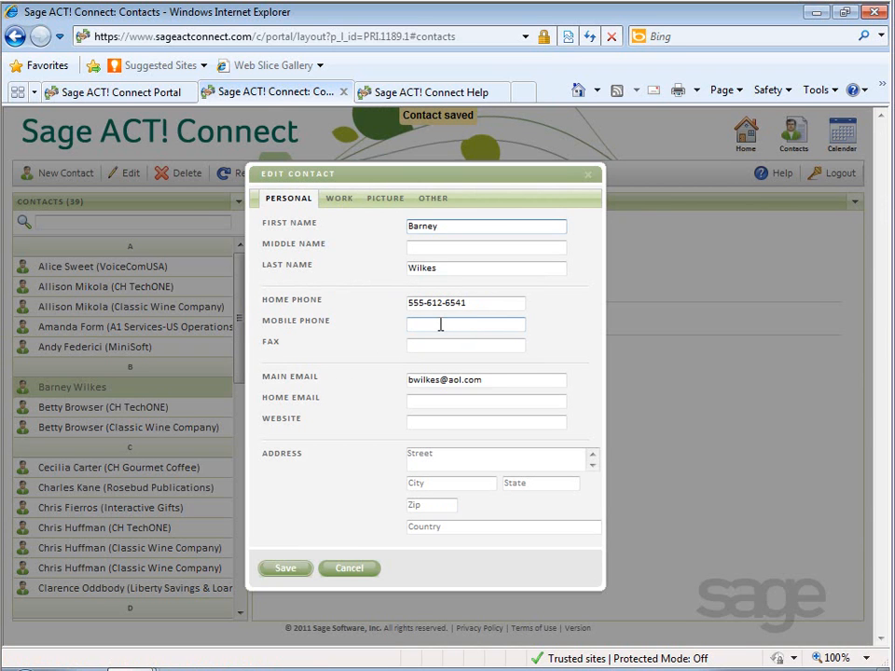
pyautogui.write('555-612-9336')
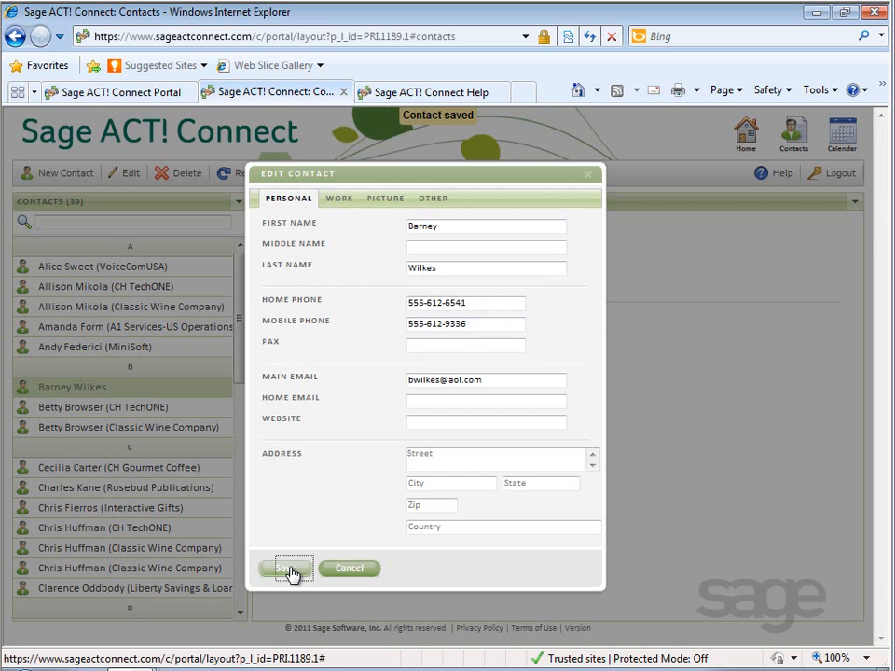
pyautogui.click(291, 567)
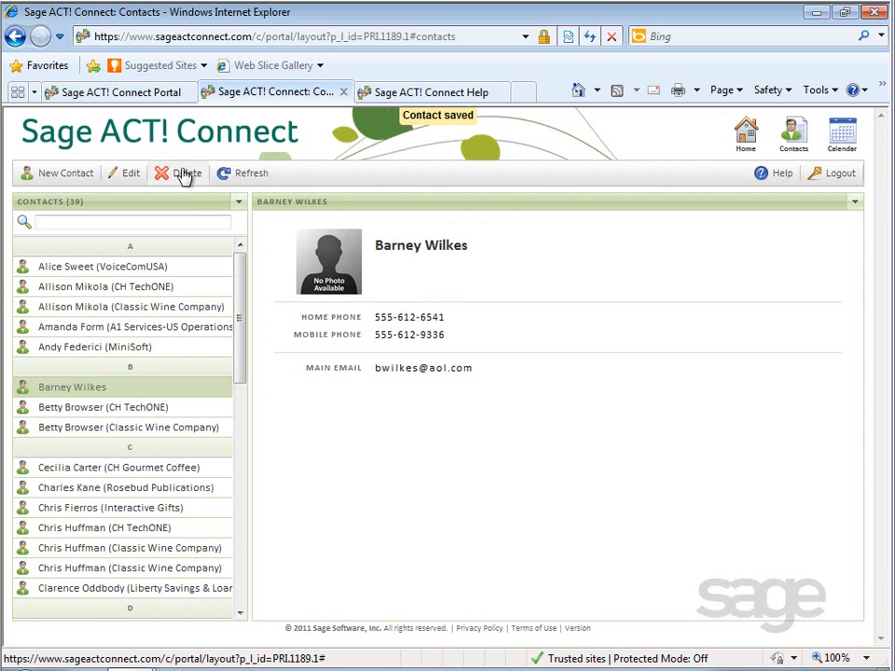
pyautogui.click(186, 172)
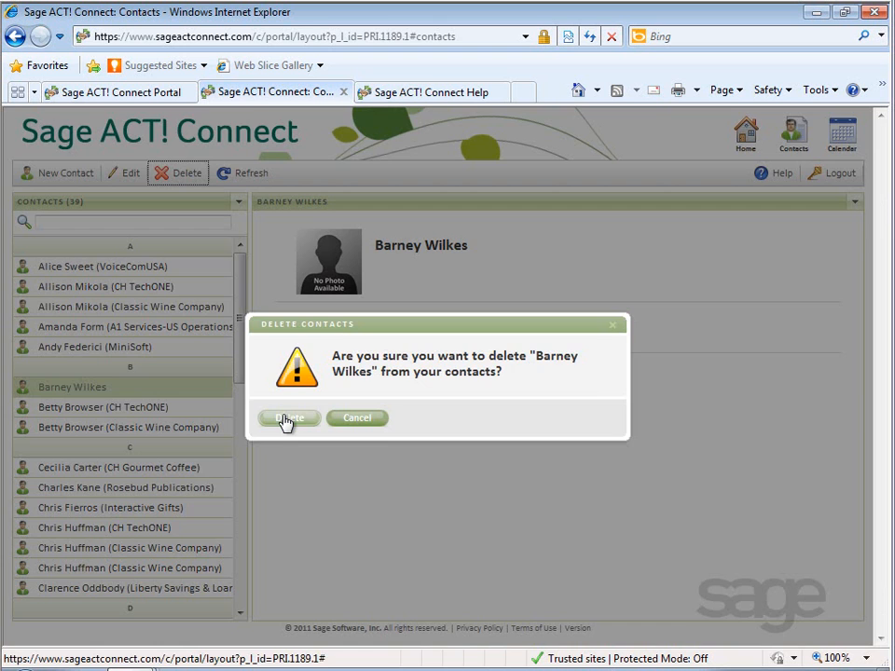
pyautogui.click(290, 417)
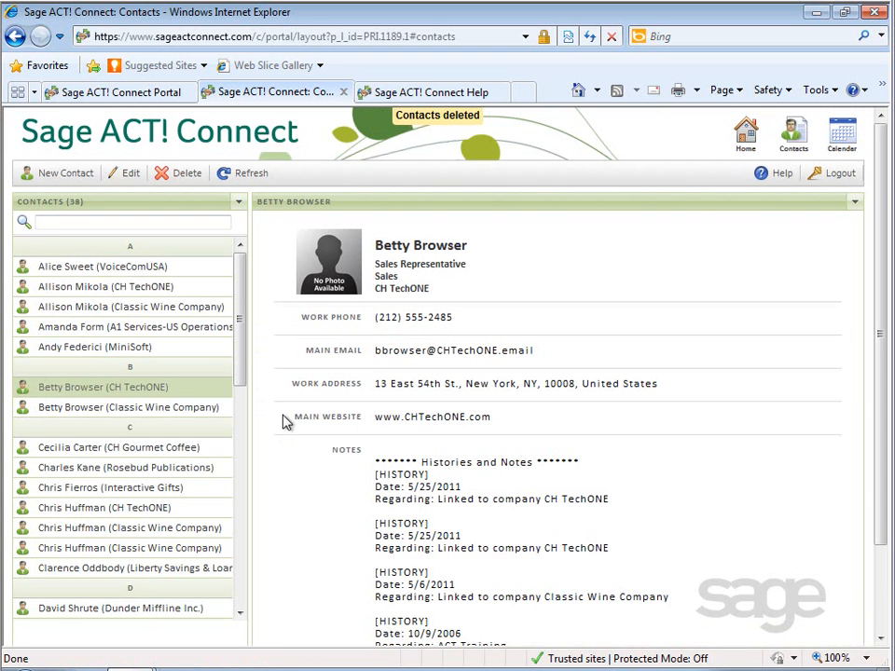
pyautogui.click(93, 345)
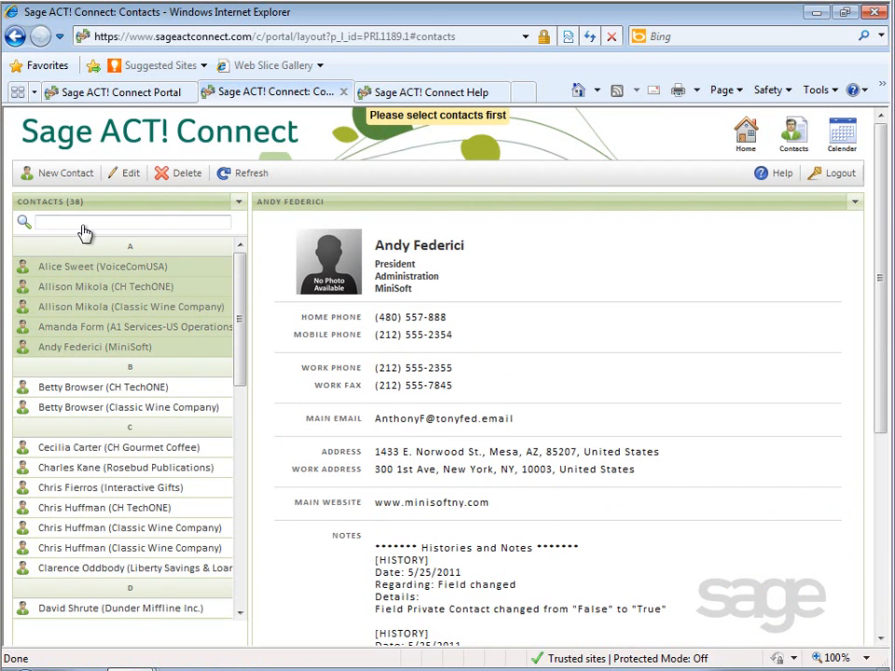
pyautogui.click(131, 222)
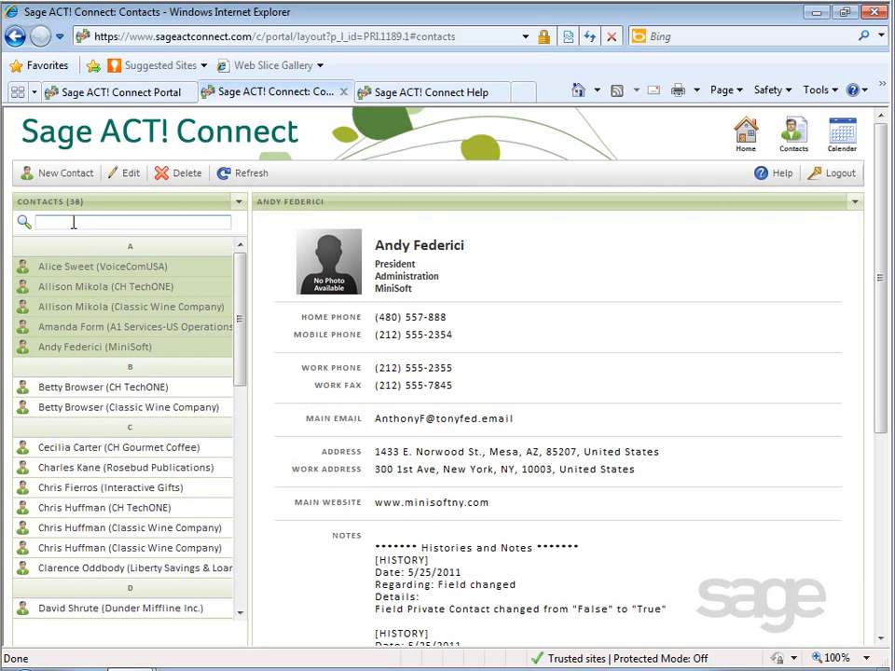
pyautogui.write('peter')
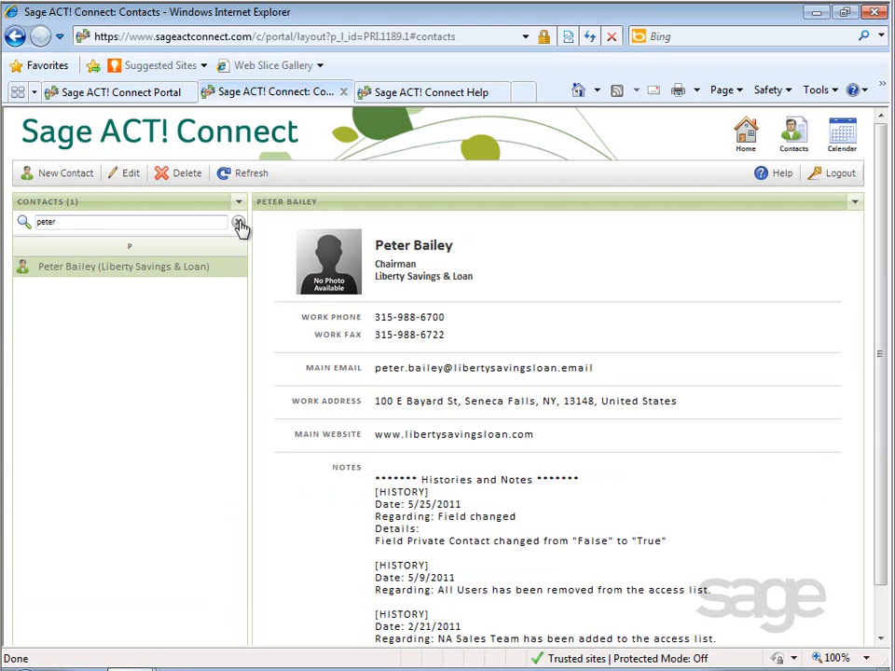
pyautogui.click(238, 221)
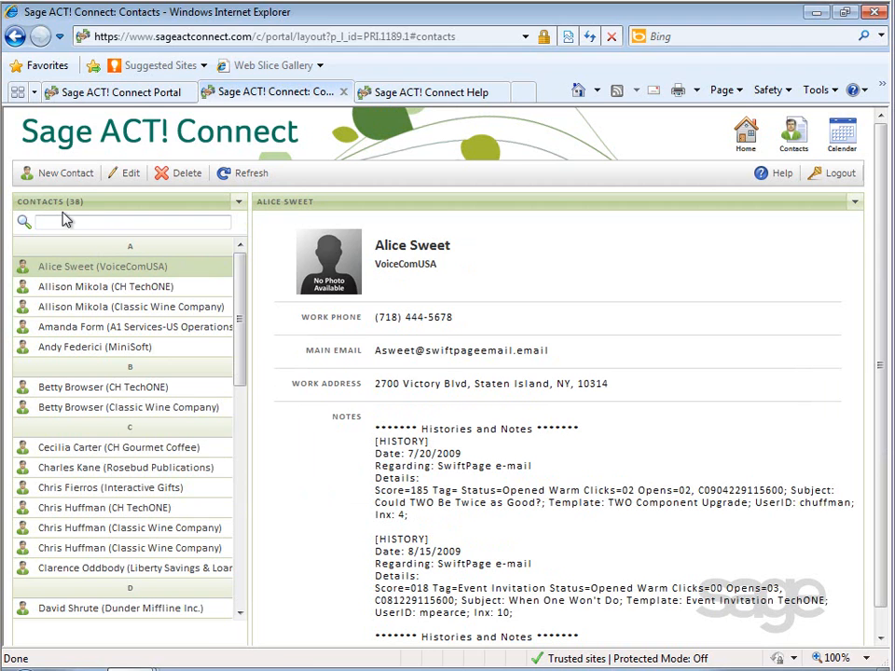
pyautogui.click(239, 202)
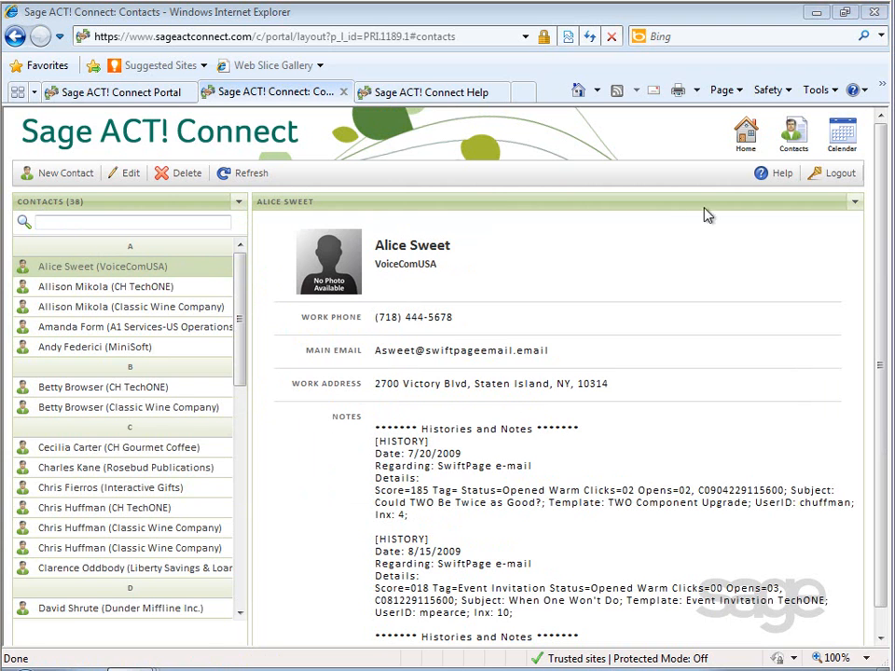
pyautogui.click(853, 201)
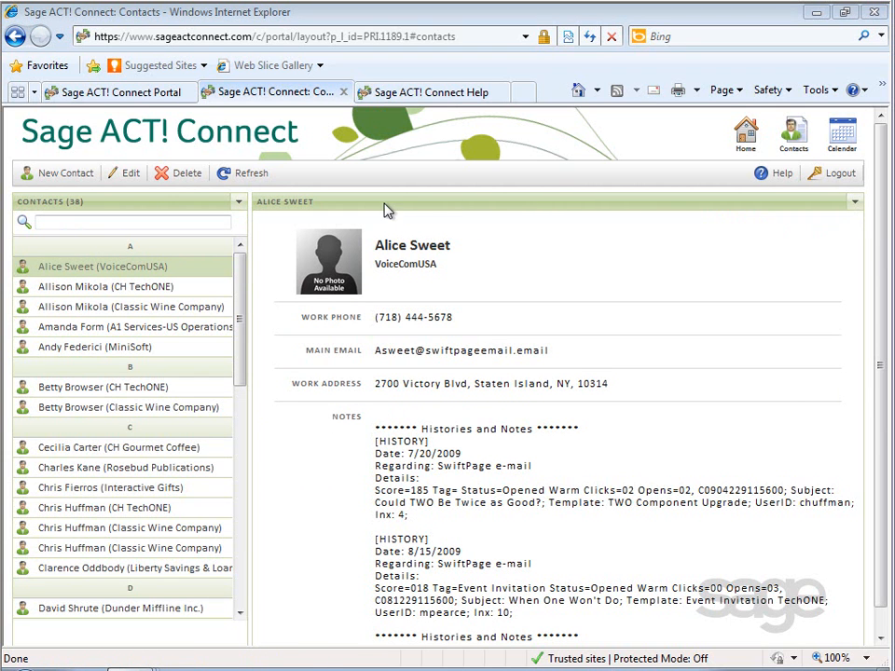
# Show the contact actions menu: new, edit, delete, select all, sorting, imports, undo deletes, reset.
pyautogui.click(242, 204)
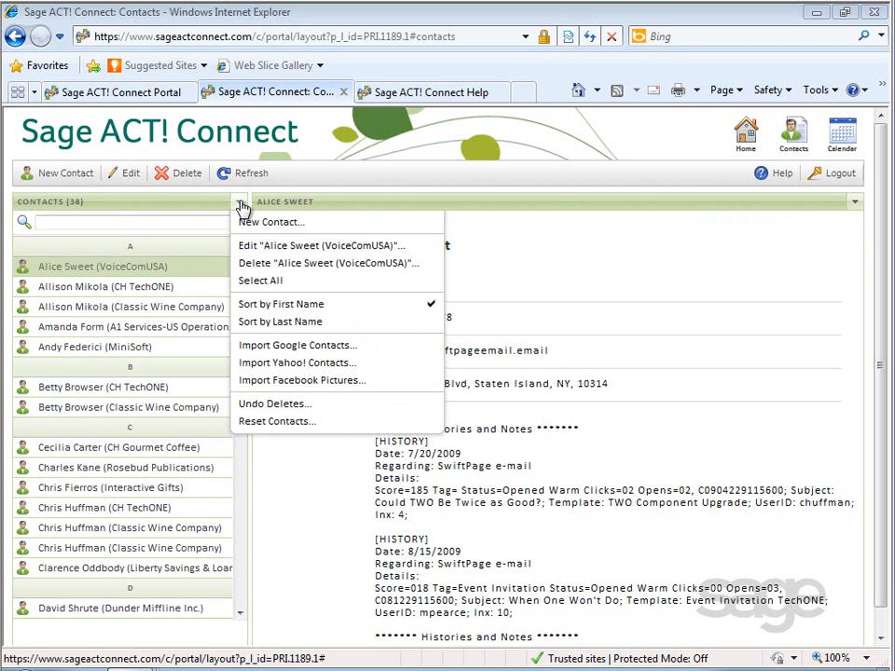
pyautogui.moveTo(250, 228)
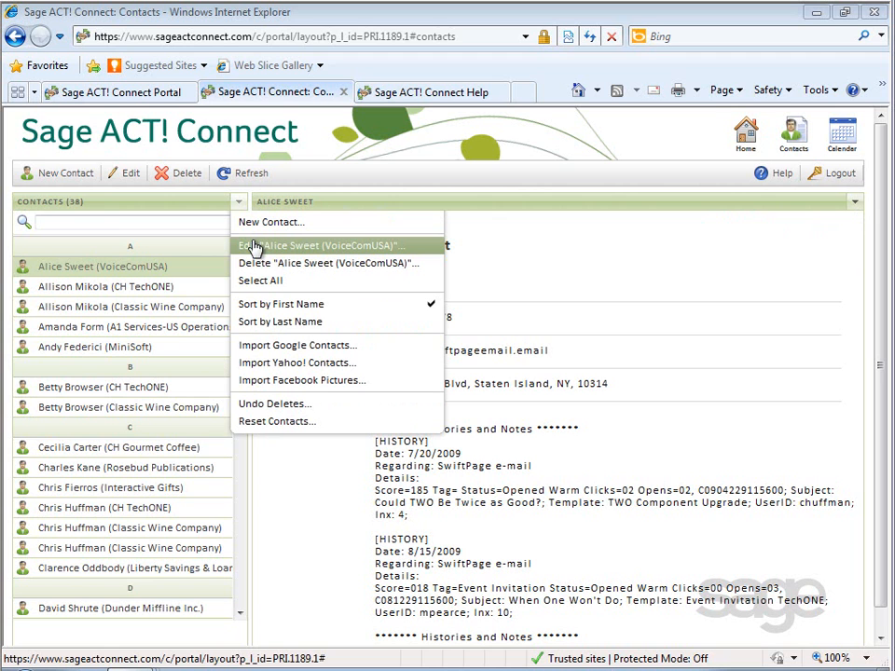
pyautogui.moveTo(251, 263)
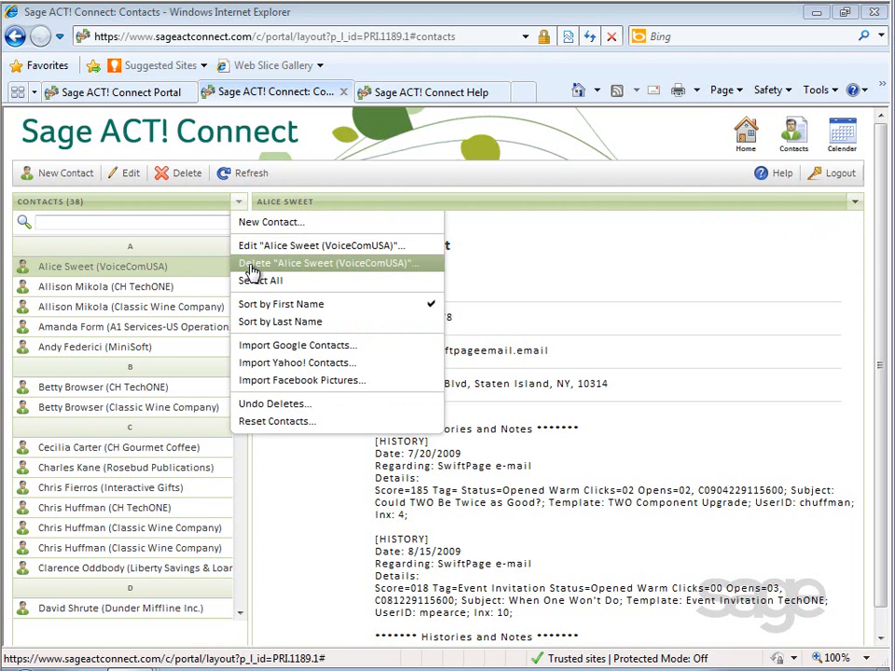
pyautogui.moveTo(259, 280)
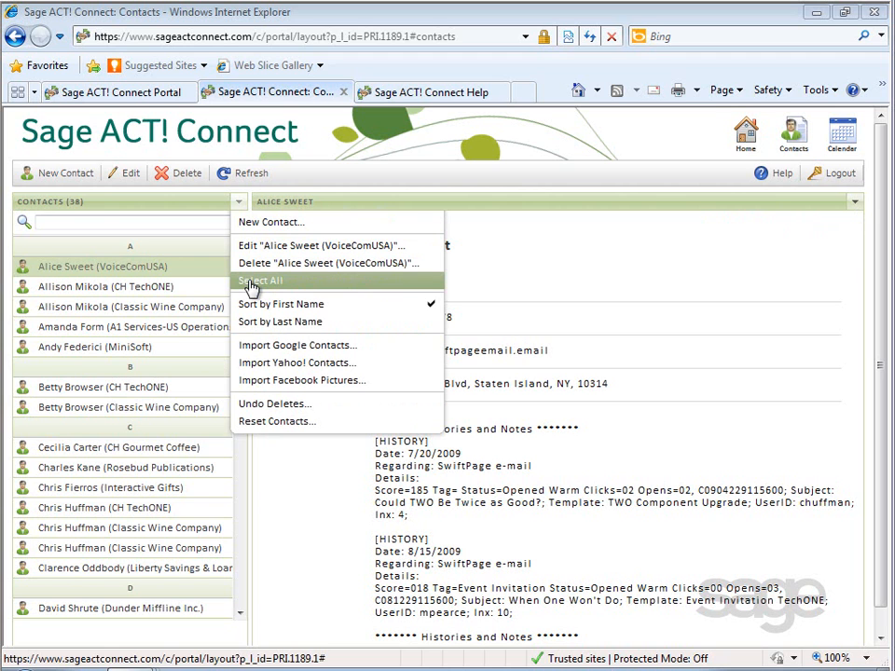
pyautogui.moveTo(280, 321)
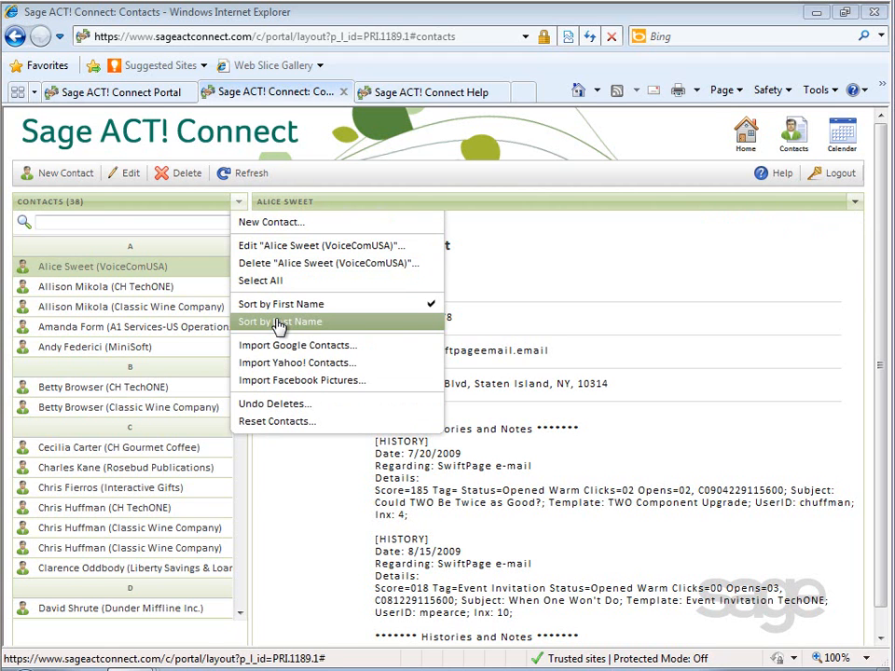
pyautogui.moveTo(283, 332)
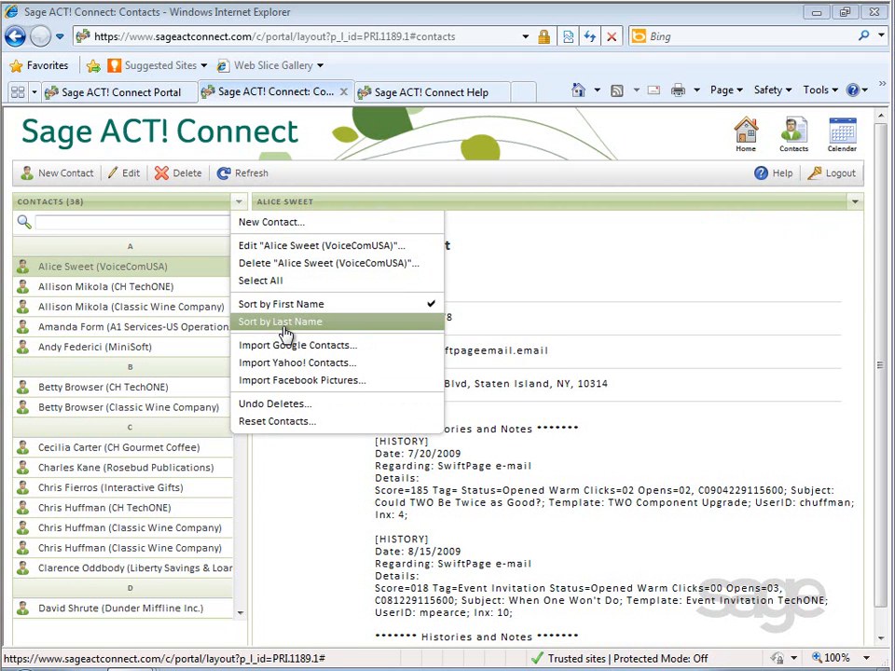
pyautogui.moveTo(283, 380)
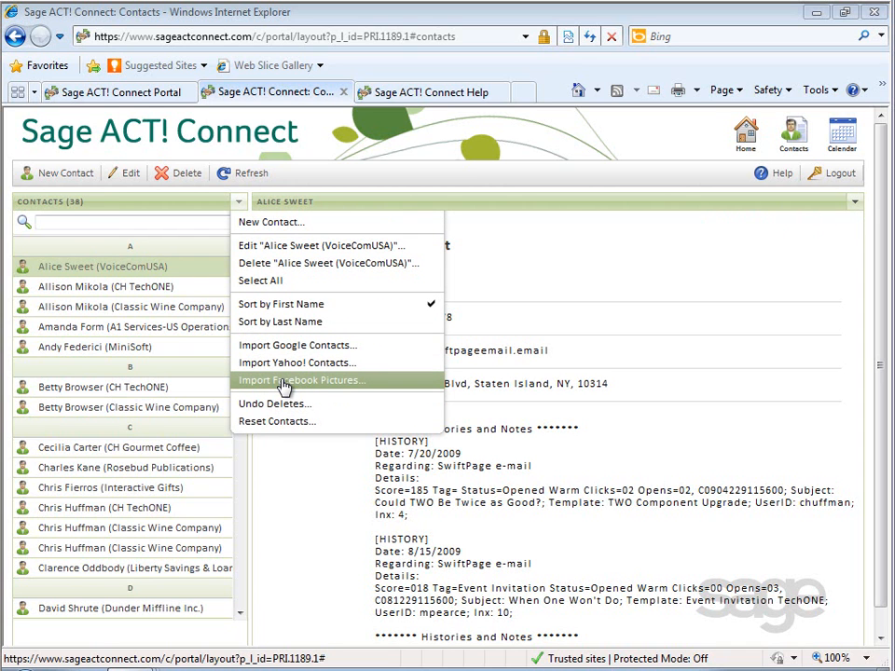
pyautogui.moveTo(283, 406)
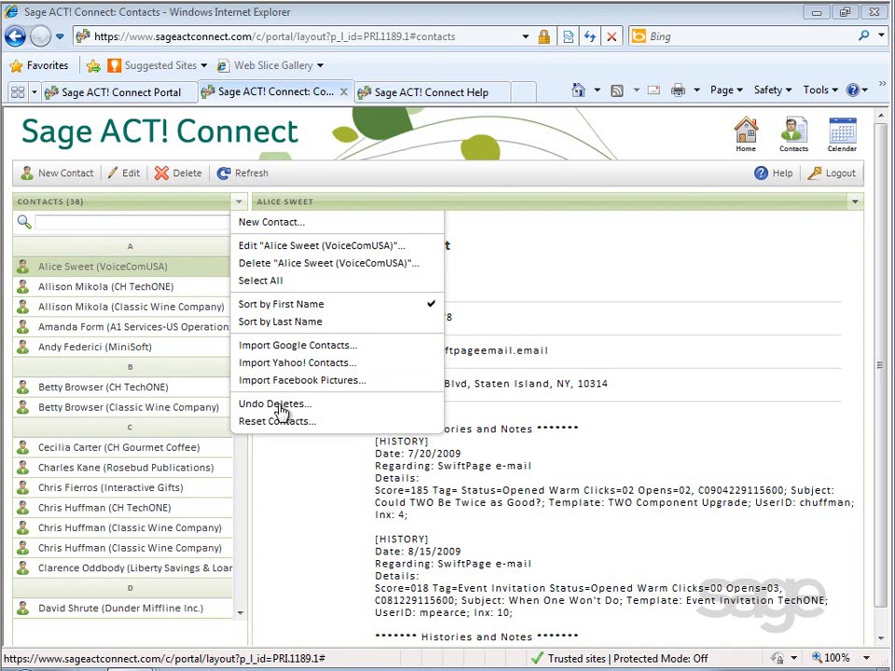
pyautogui.moveTo(274, 403)
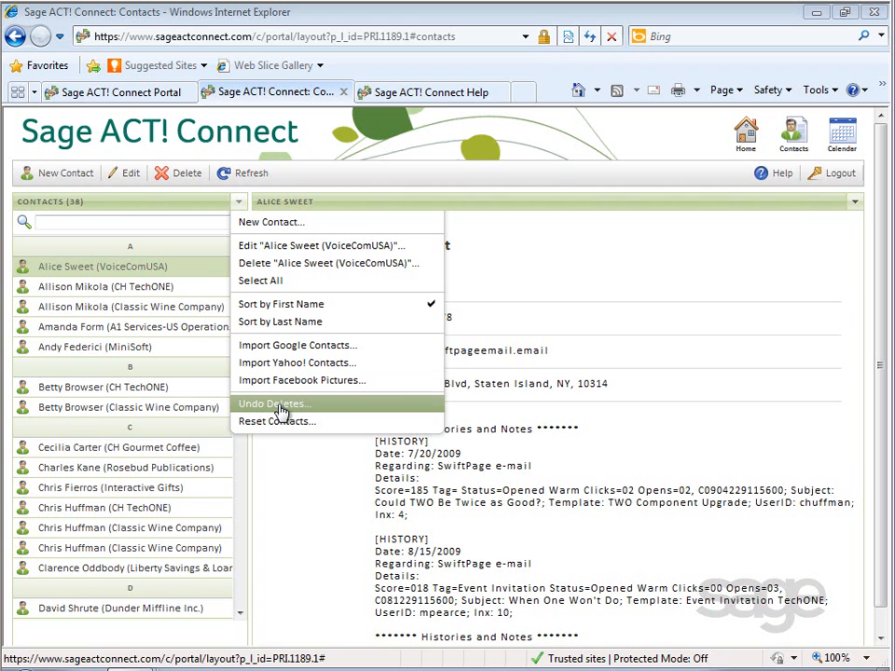
pyautogui.moveTo(276, 422)
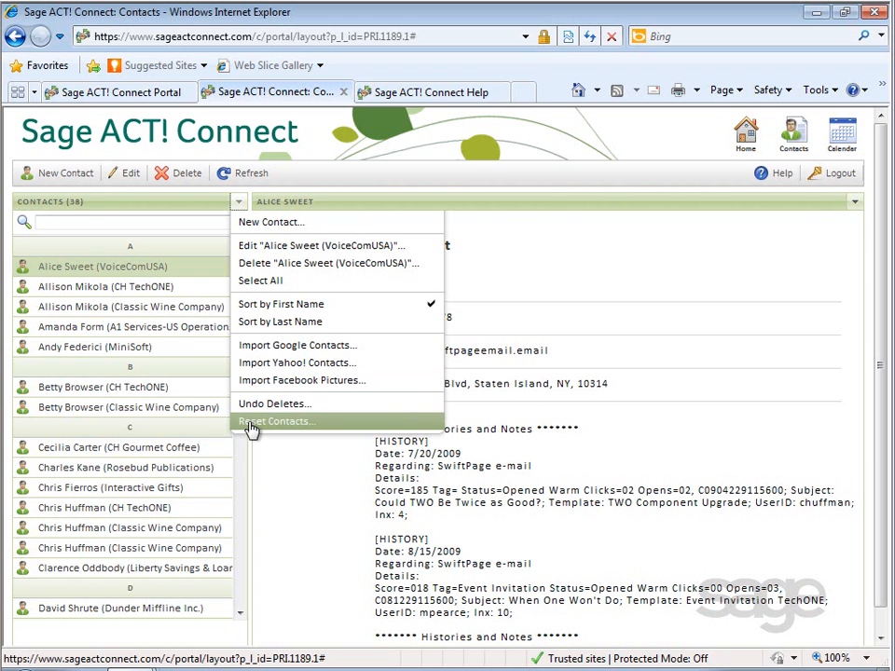